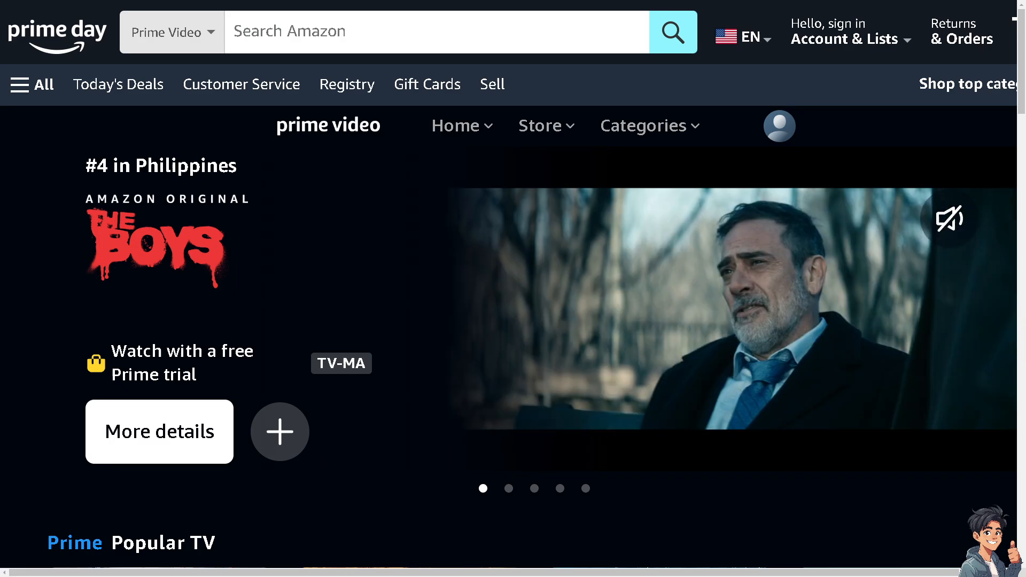
- Go to Gift Cards from the top navigation, then bring up the Account & Lists flyout with sign-in options
left_click(426, 83)
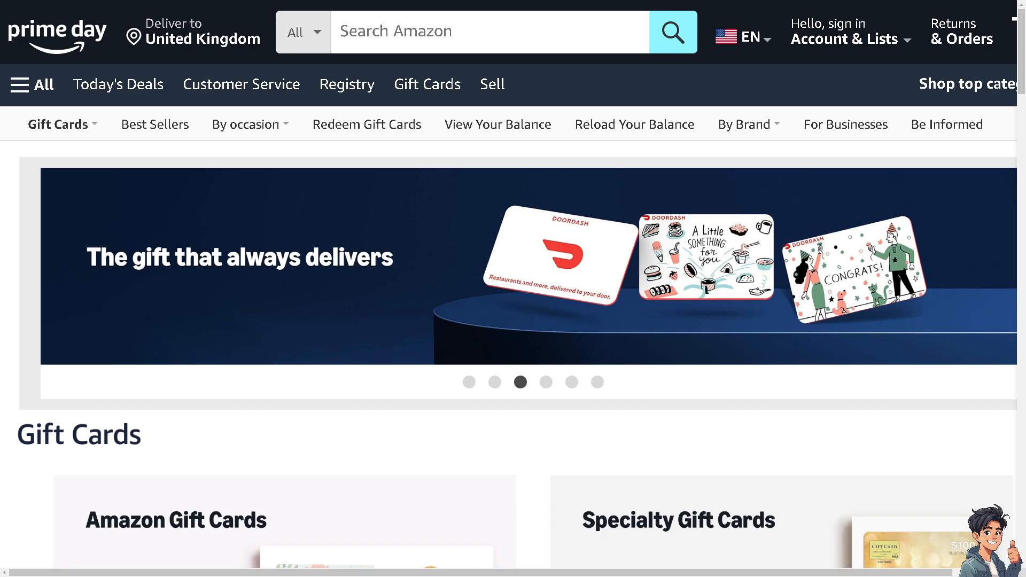
left_click(848, 39)
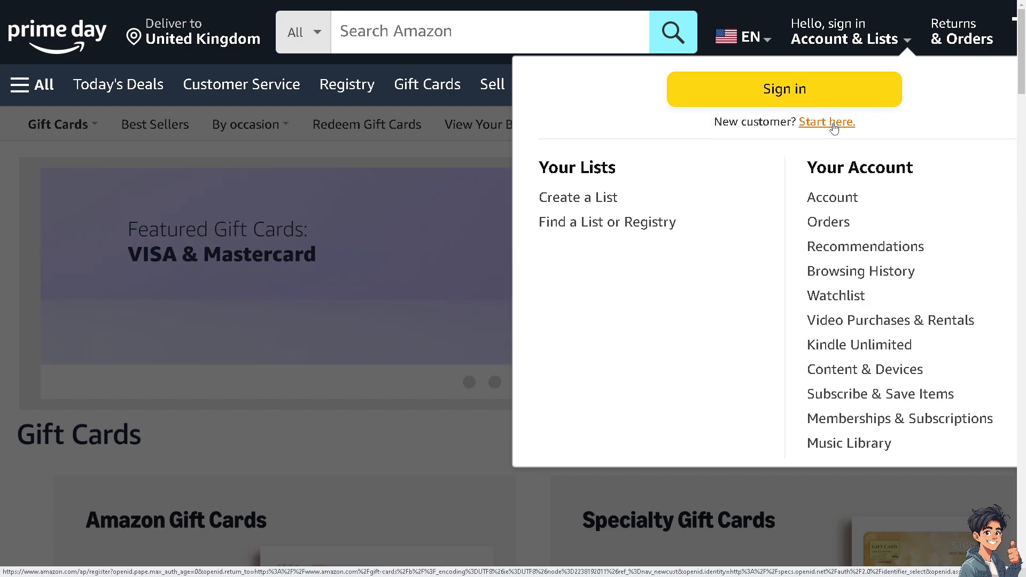
left_click(826, 122)
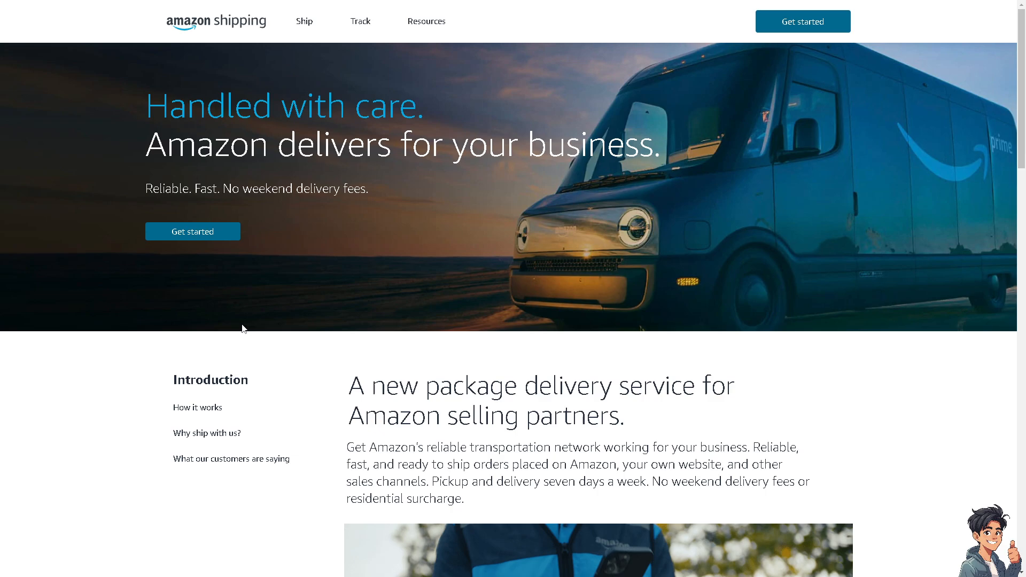
mouse_move(288, 345)
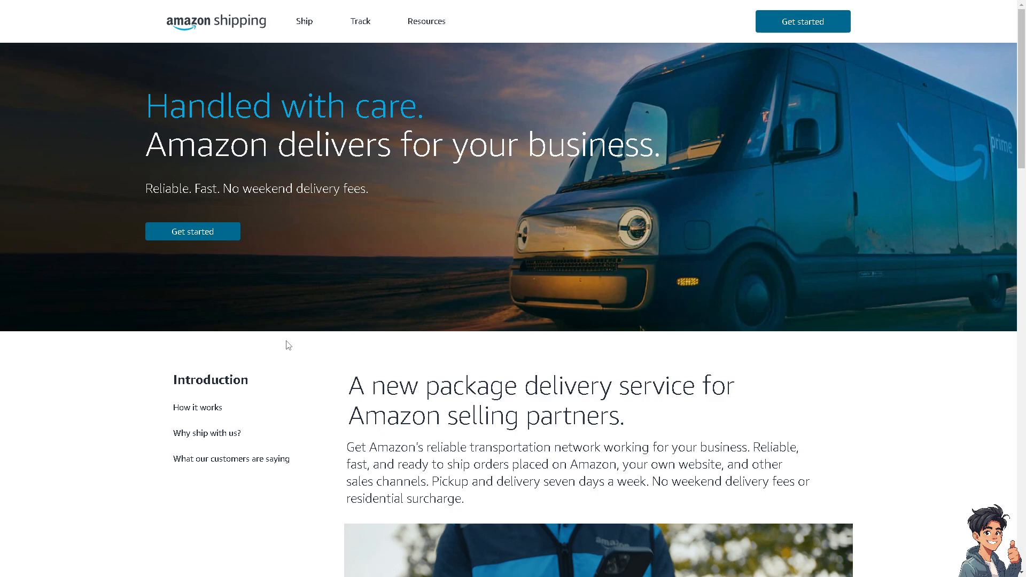
mouse_move(310, 360)
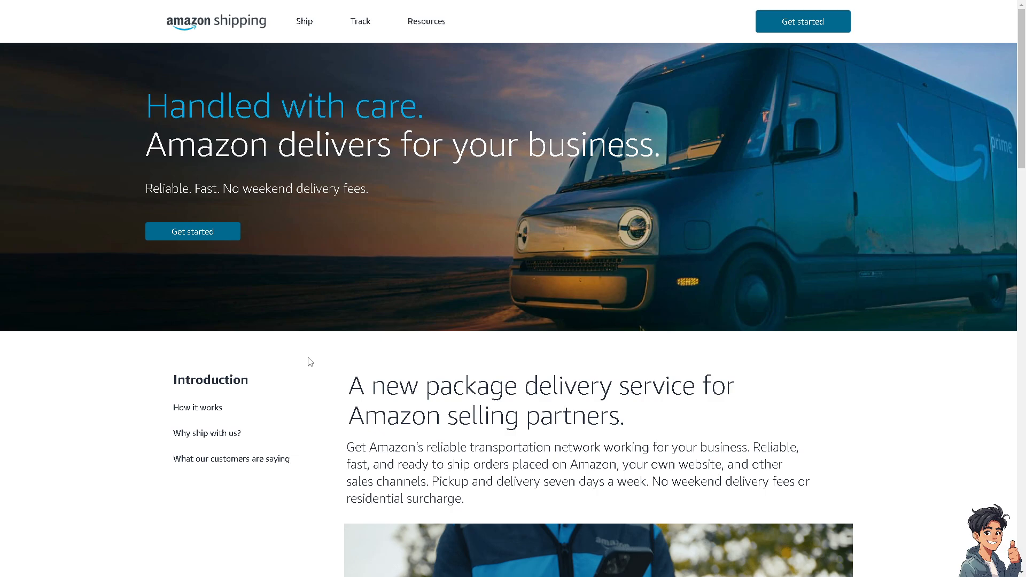
scroll("down", 3)
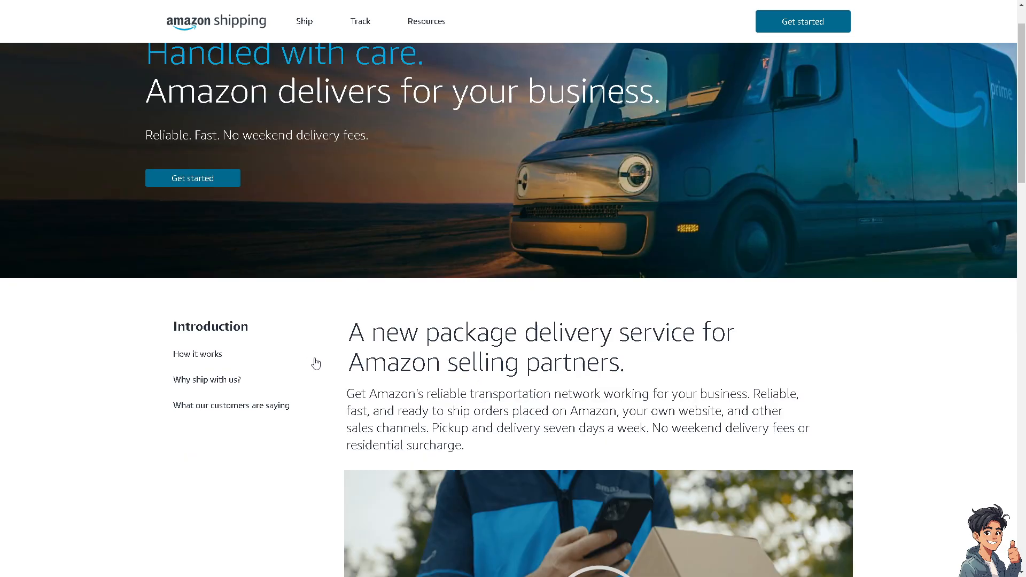
mouse_move(197, 354)
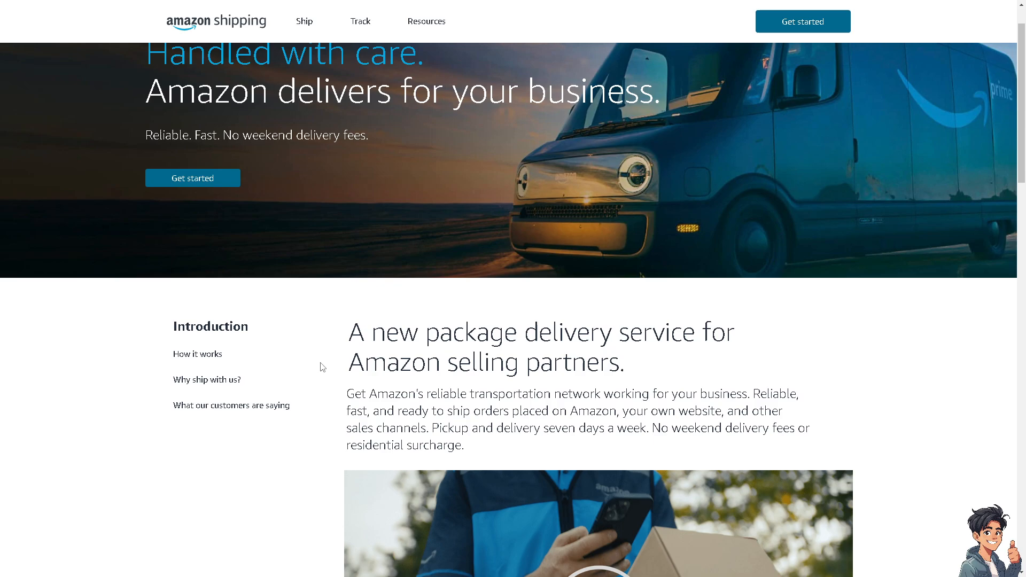
scroll("down", 3)
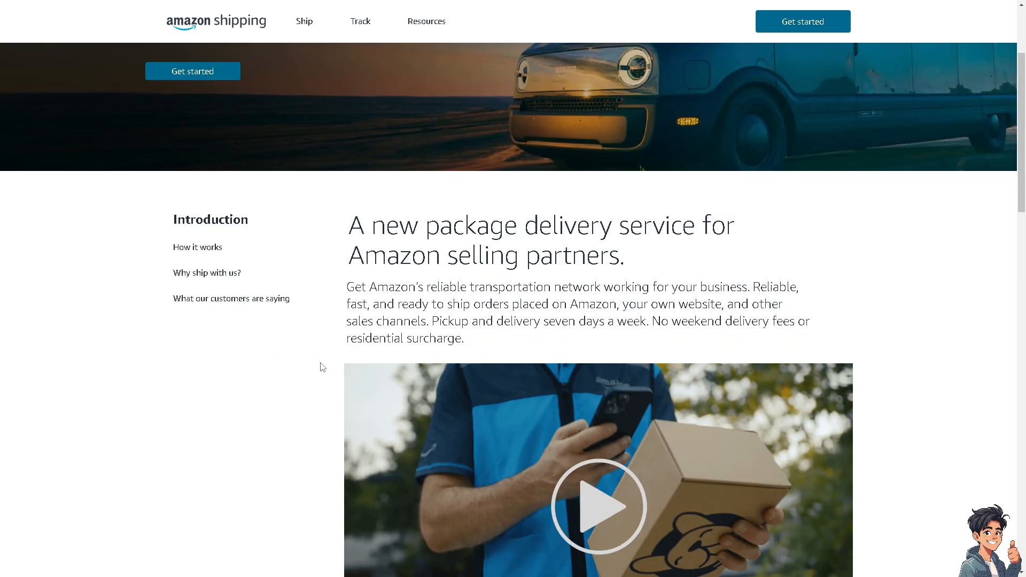
scroll("down", 3)
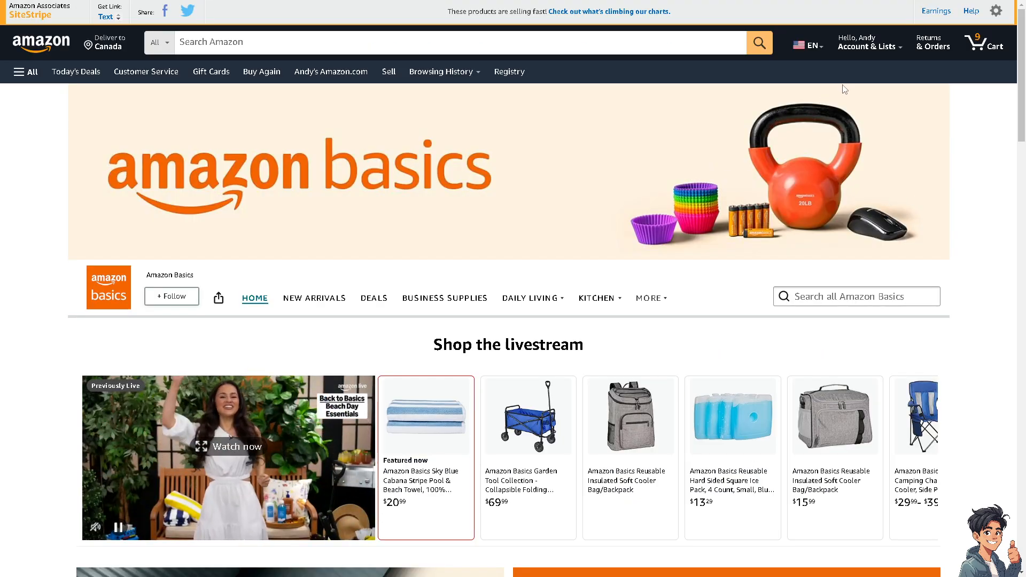
- Reach the Your Account overview page from the Account & Lists menu
left_click(868, 41)
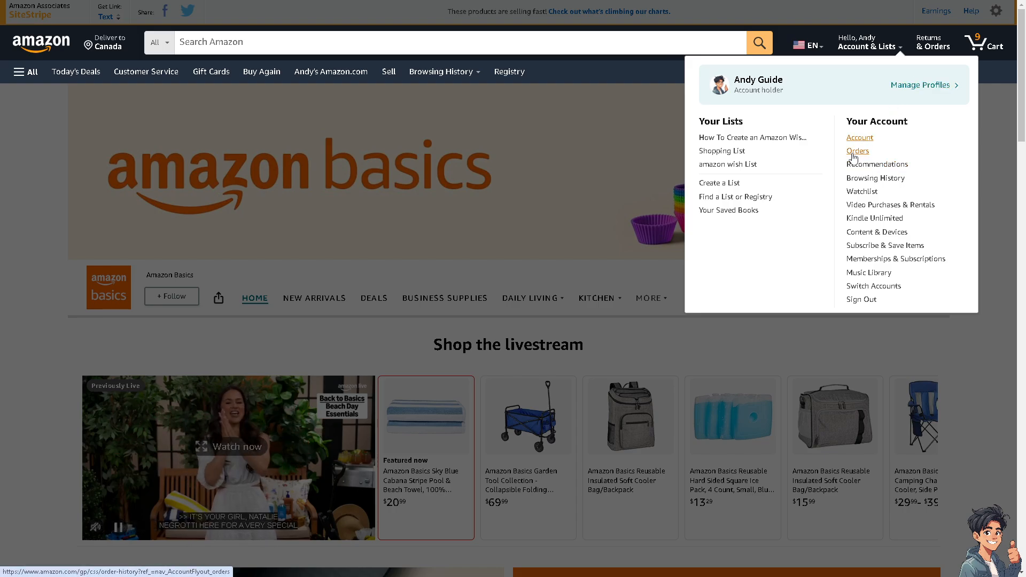
left_click(859, 138)
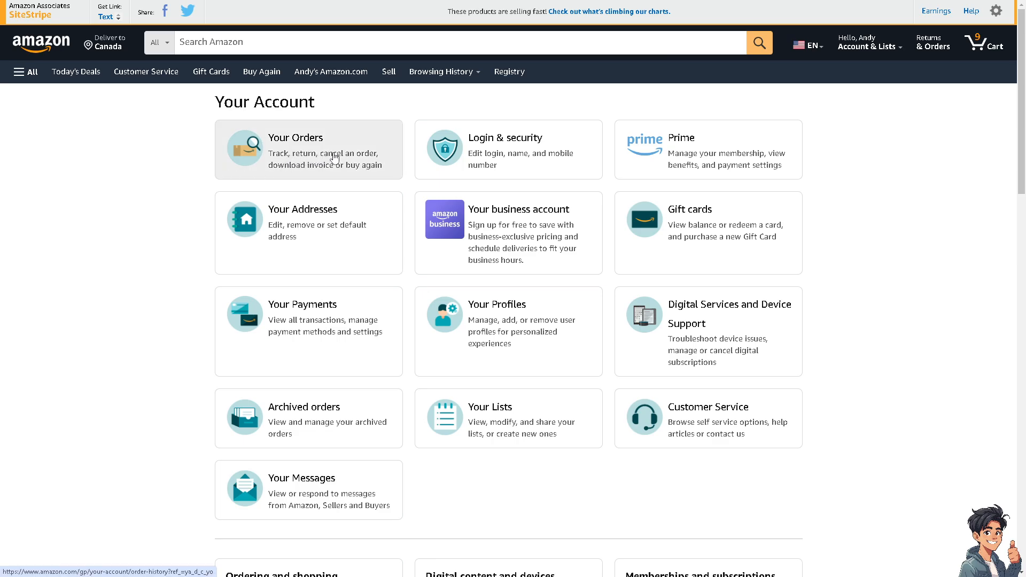
mouse_move(353, 172)
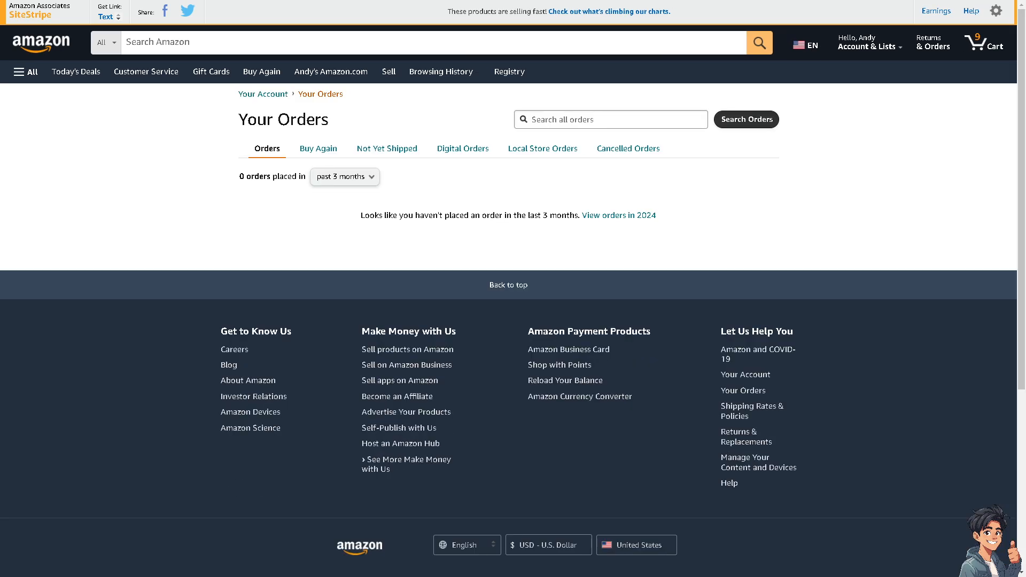
scroll("down", 3)
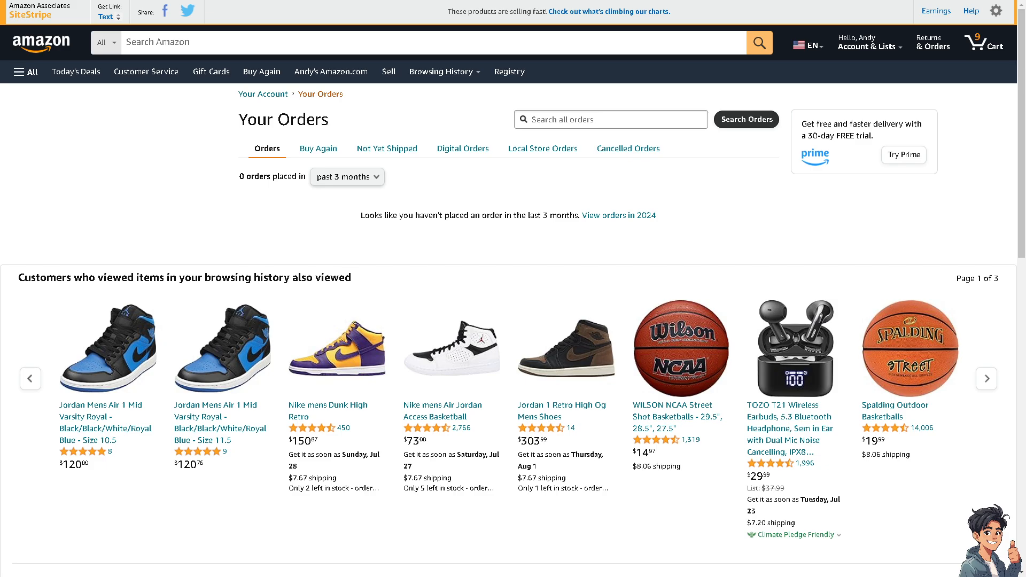
mouse_move(387, 307)
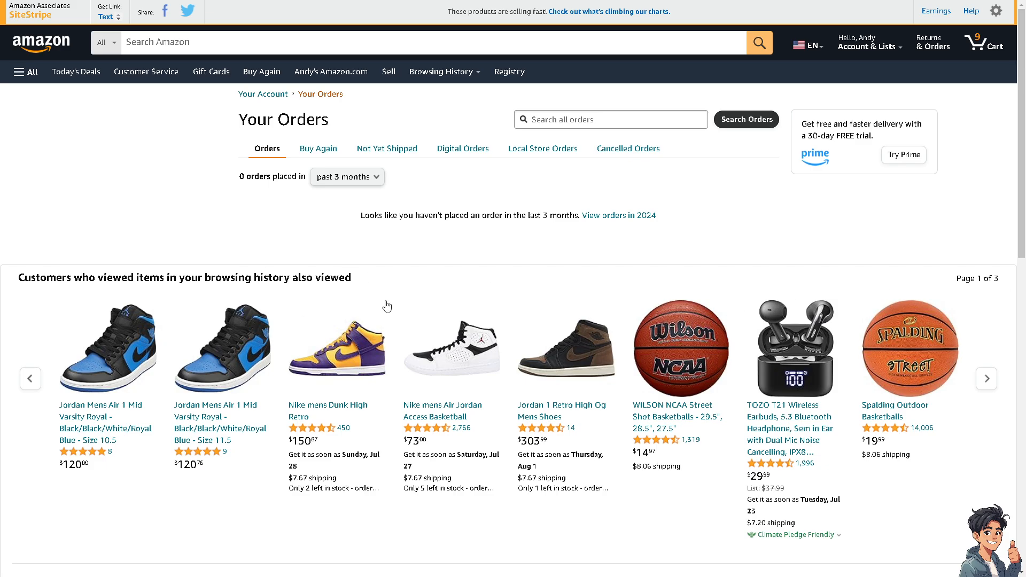
mouse_move(431, 269)
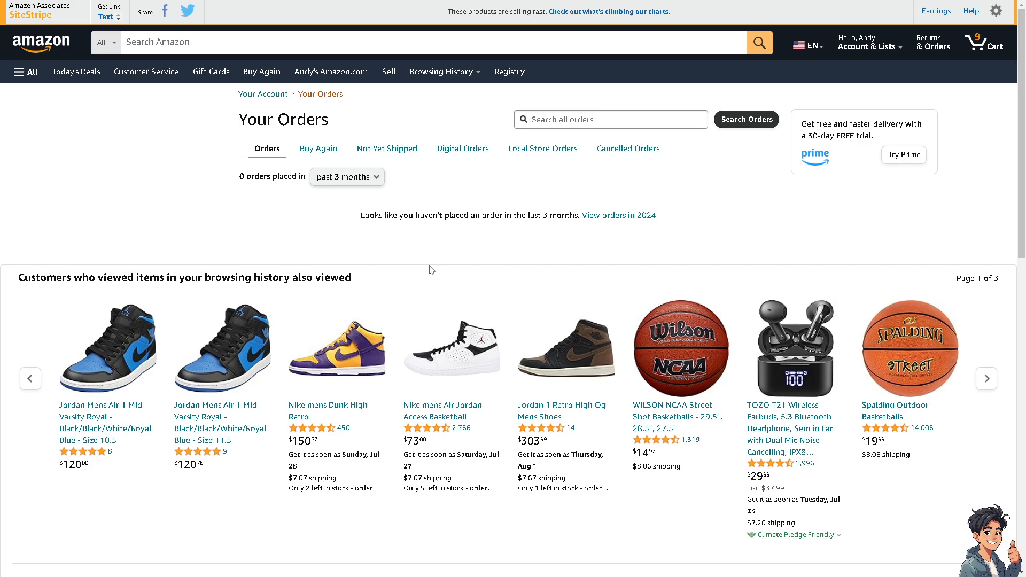
mouse_move(352, 190)
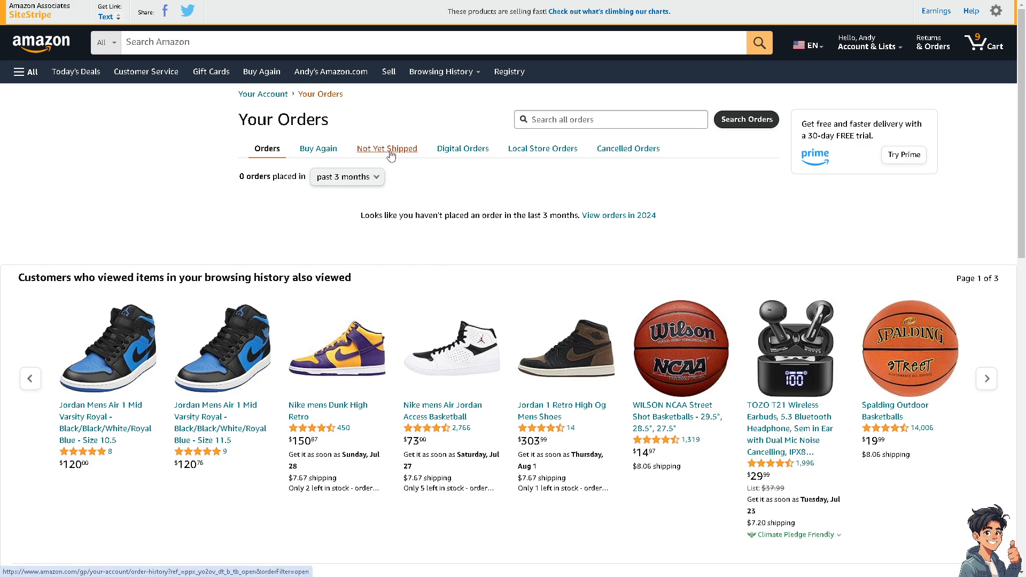
left_click(386, 149)
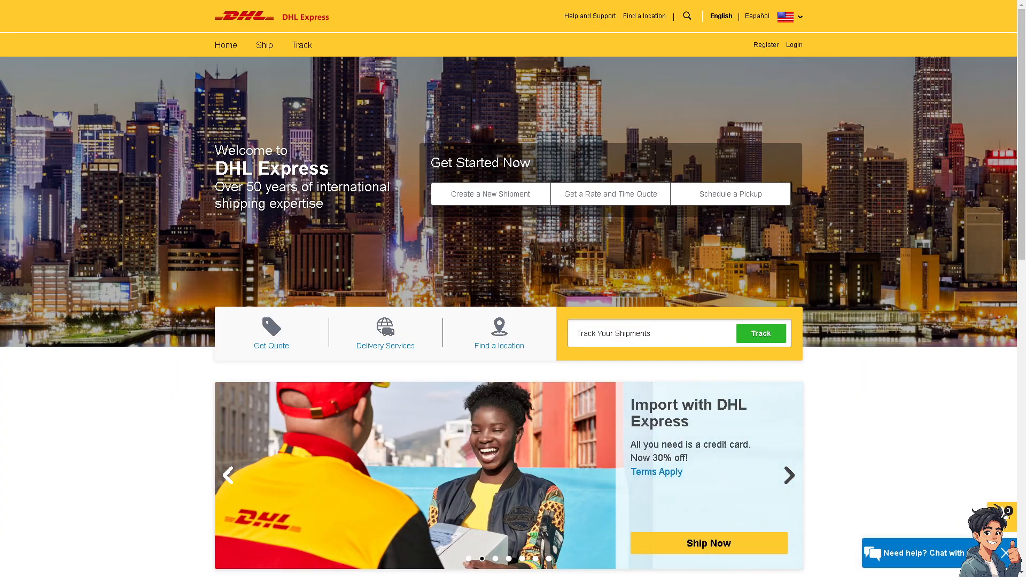
- Scroll down the DHL Express homepage past the Track Your Shipments box
scroll("down", 3)
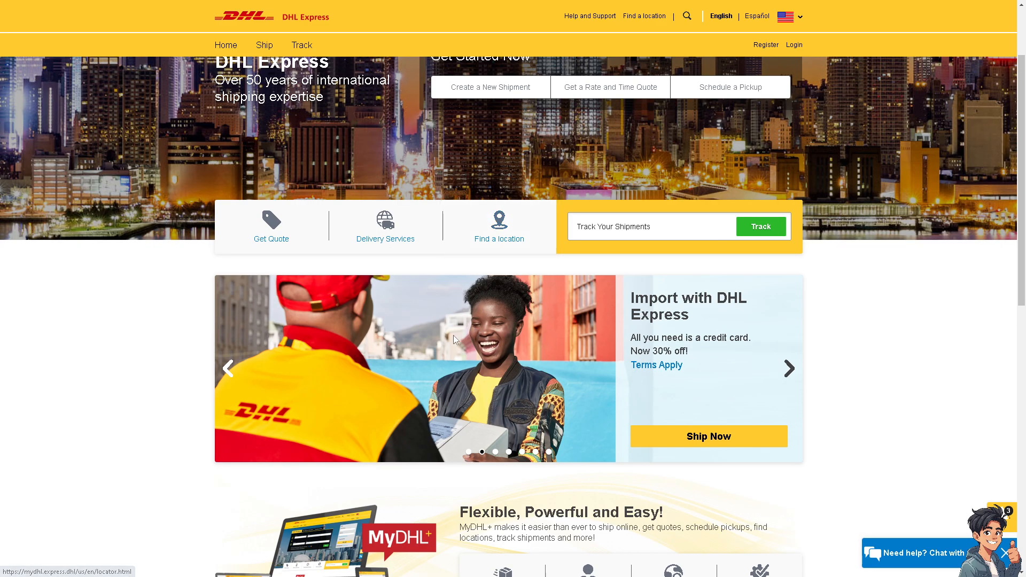
scroll("down", 3)
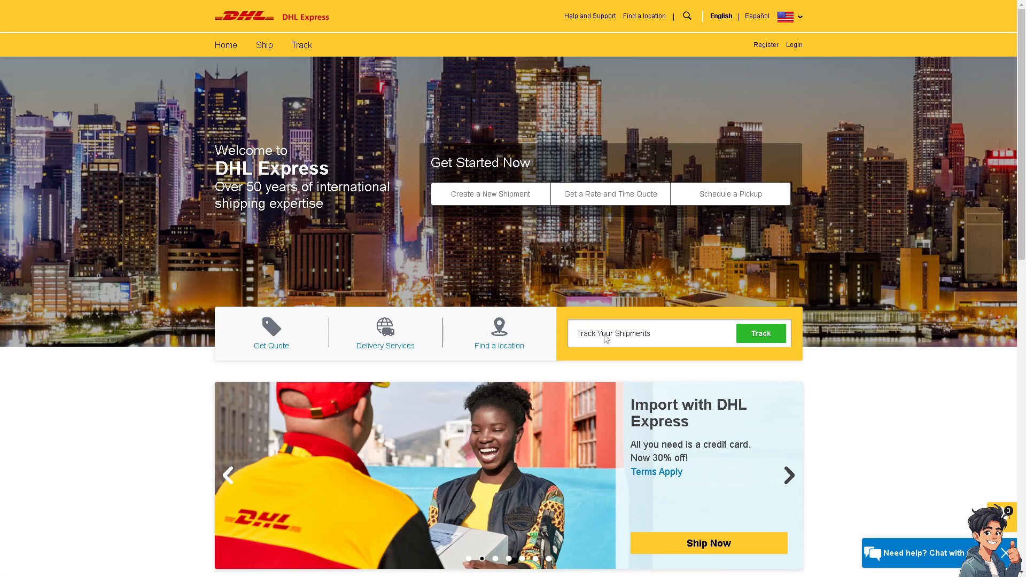
mouse_move(598, 338)
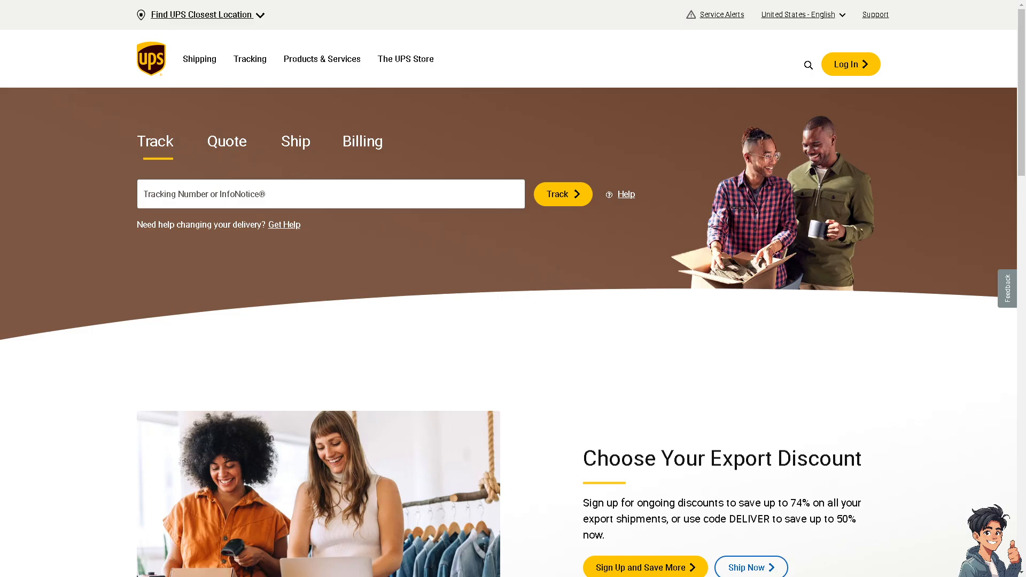
mouse_move(427, 296)
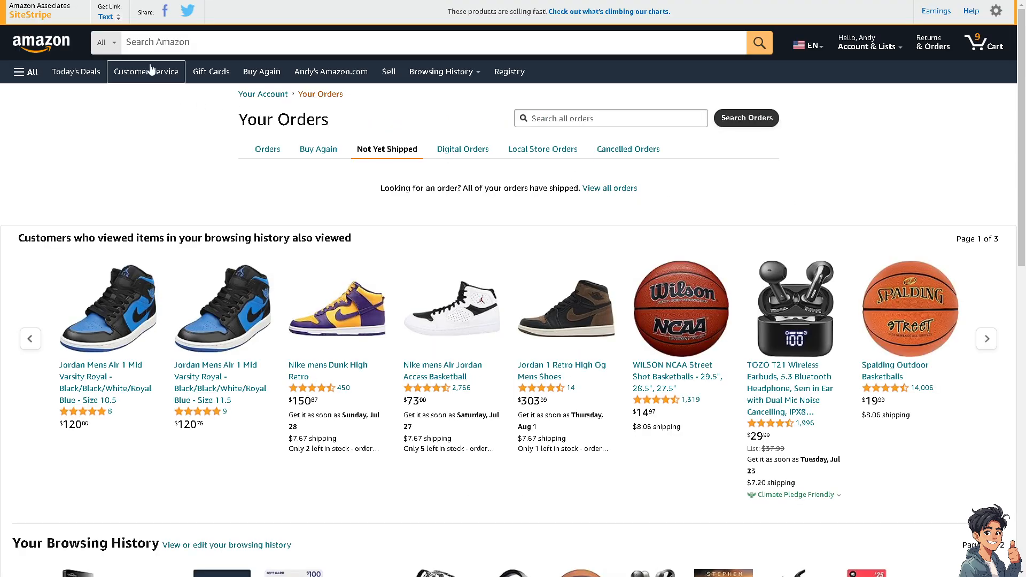
mouse_move(146, 72)
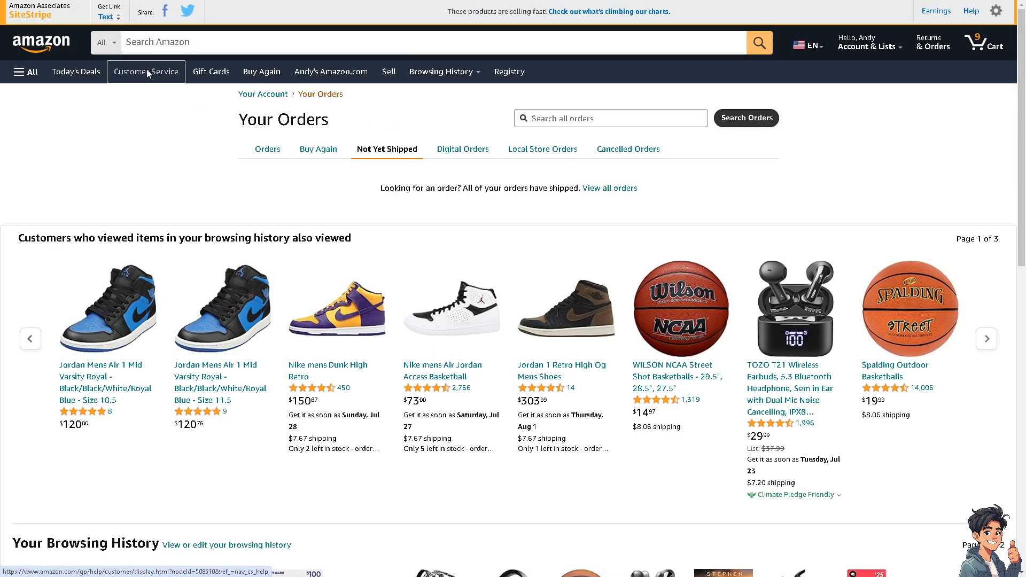
- Try the 'A delivery, order or return' help path, find no ordered items, and return to Customer Service home
left_click(146, 72)
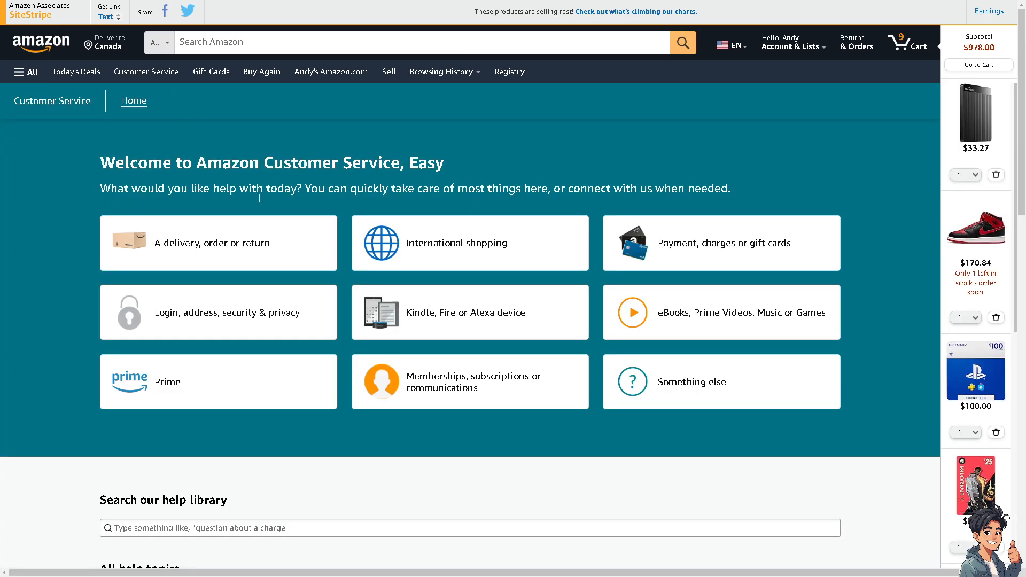
left_click(218, 242)
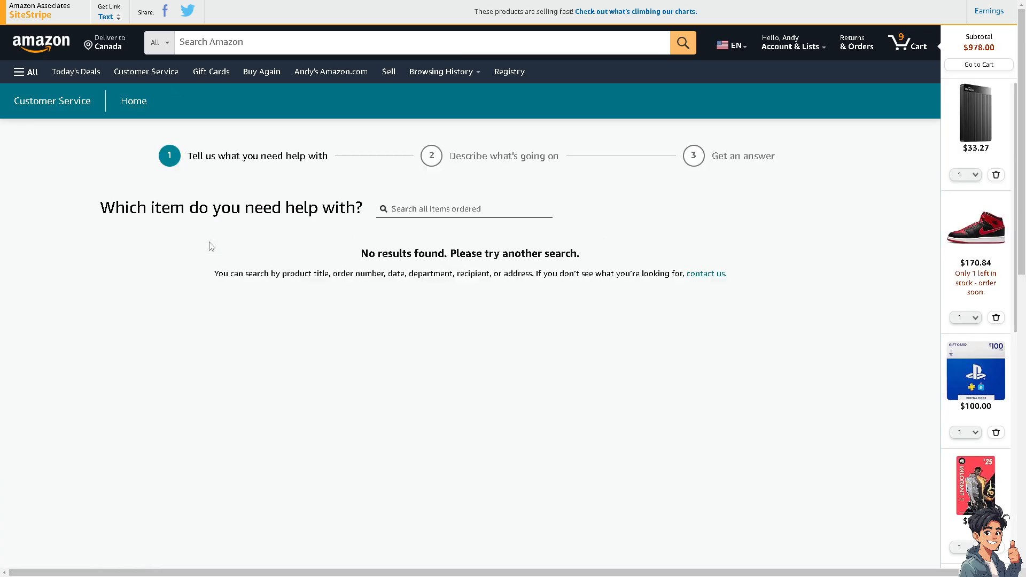
left_click(463, 209)
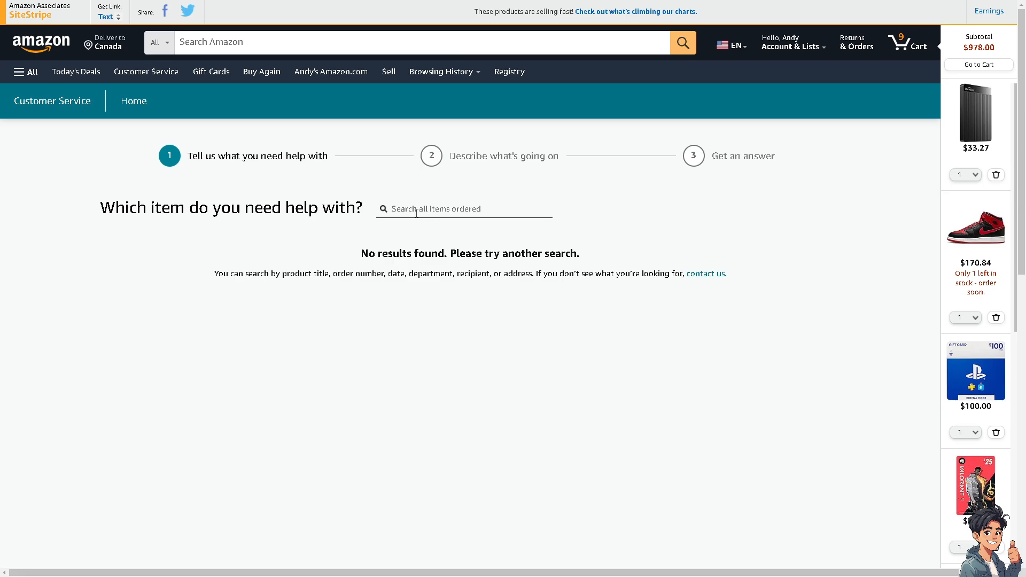
mouse_move(203, 182)
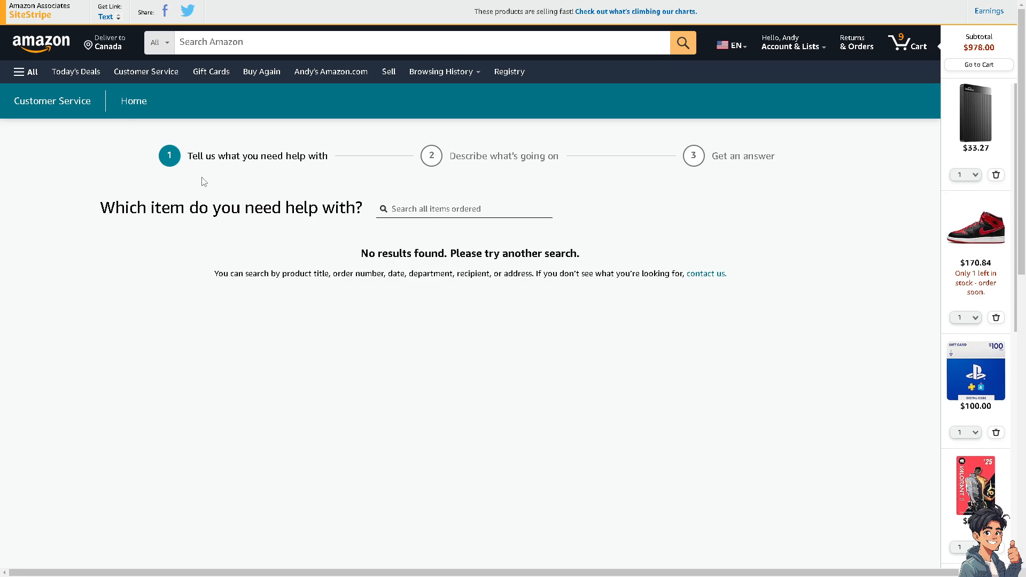
mouse_move(147, 72)
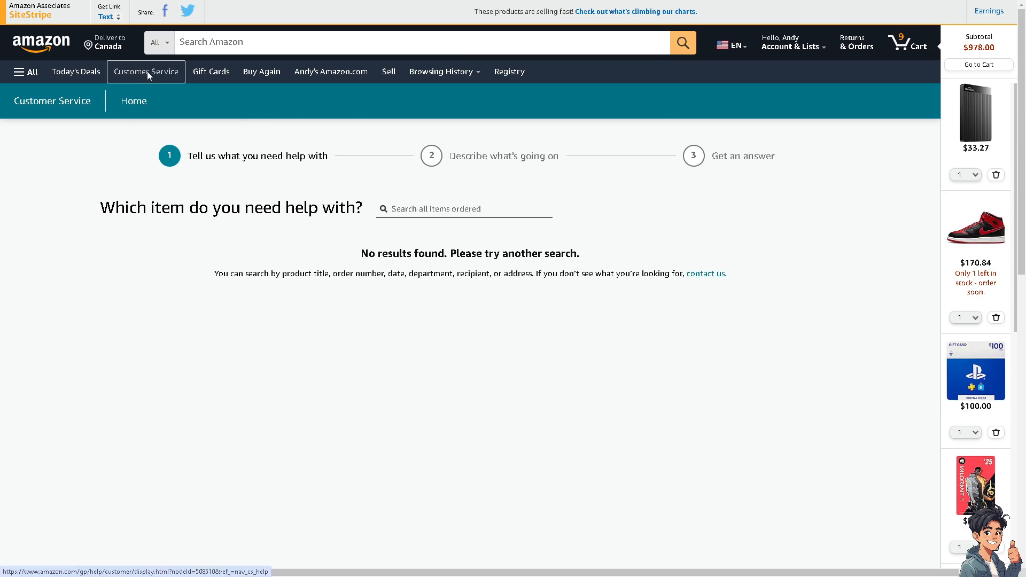
left_click(147, 71)
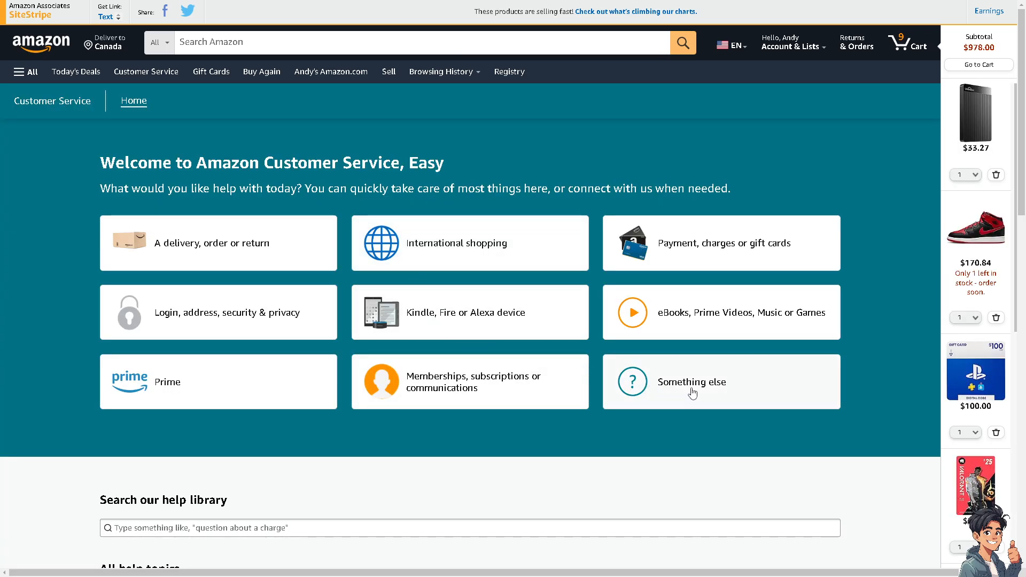
- Choose 'Something else' to reveal the Request a phone call and Chat with us contact options
left_click(692, 381)
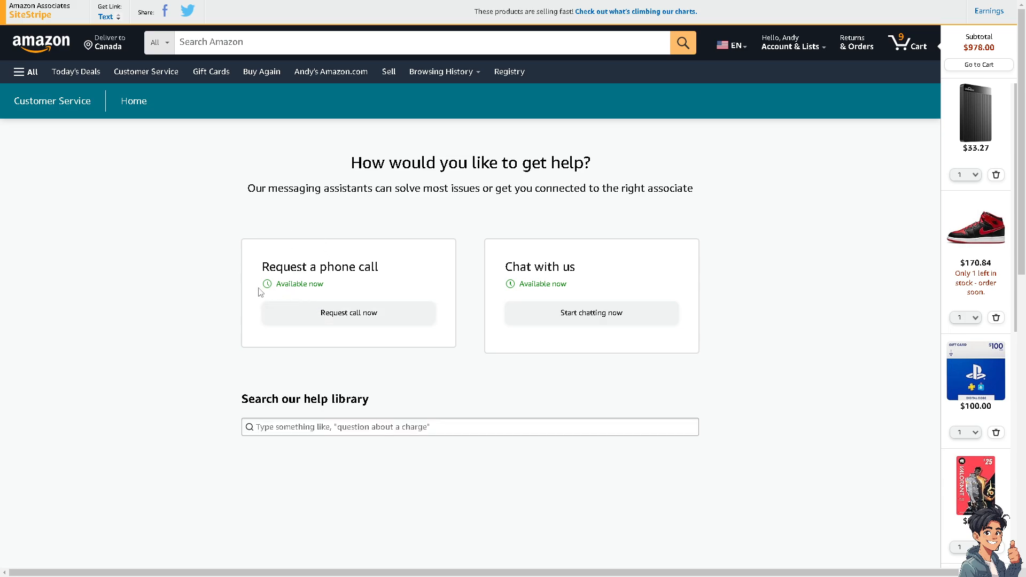
mouse_move(382, 322)
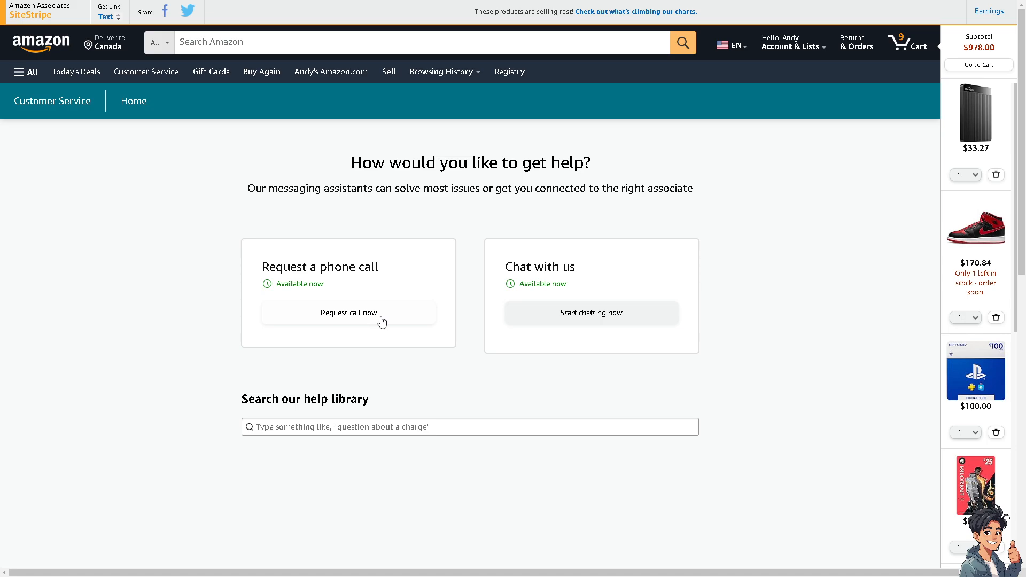
mouse_move(494, 275)
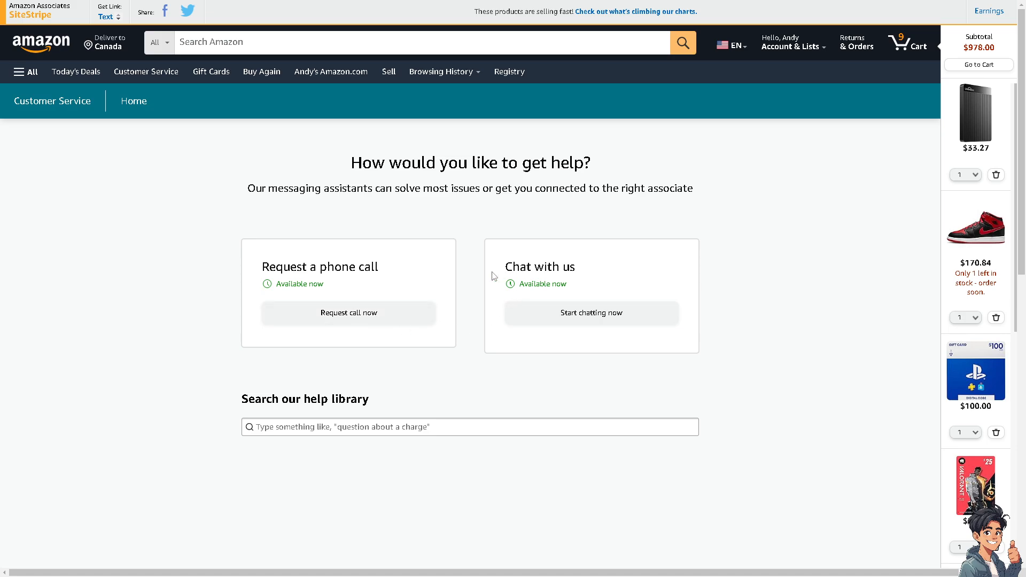
mouse_move(470, 234)
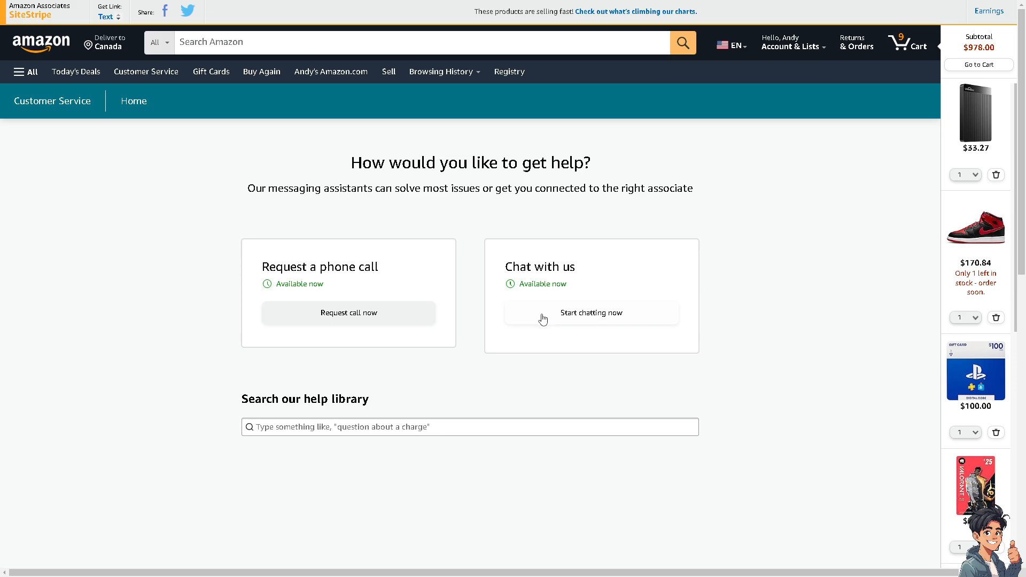
mouse_move(529, 336)
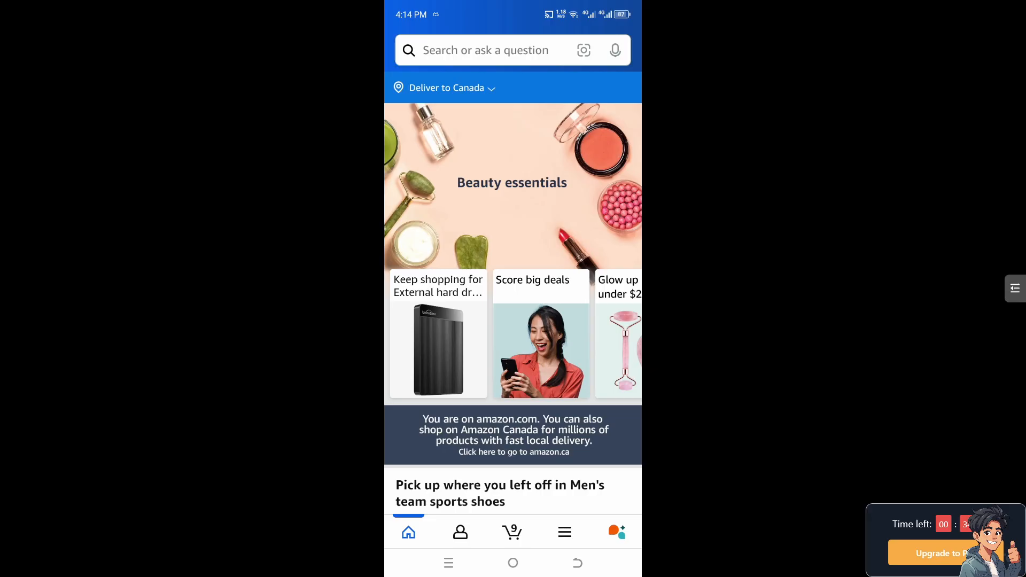
scroll("down", 3)
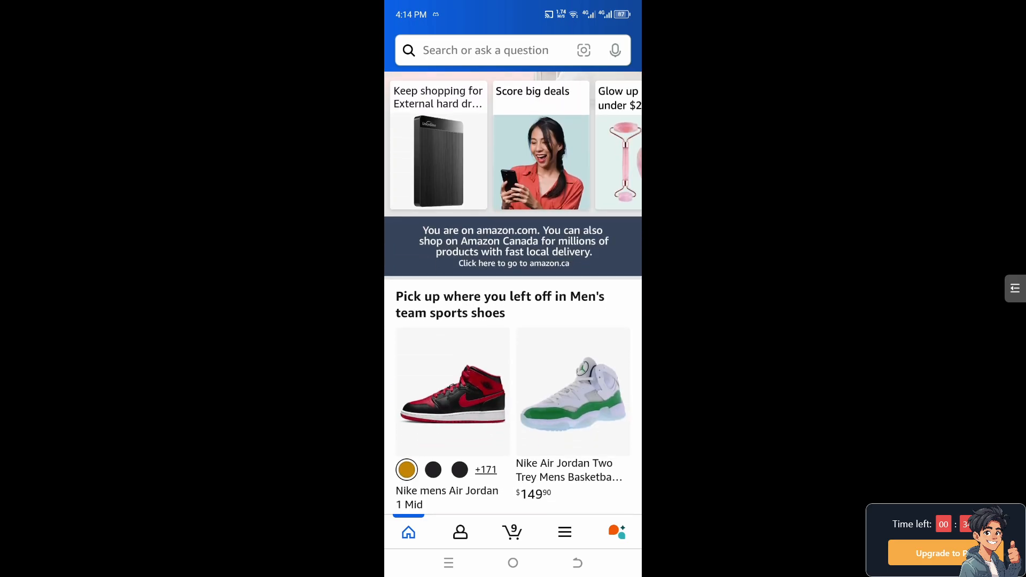
left_click(460, 532)
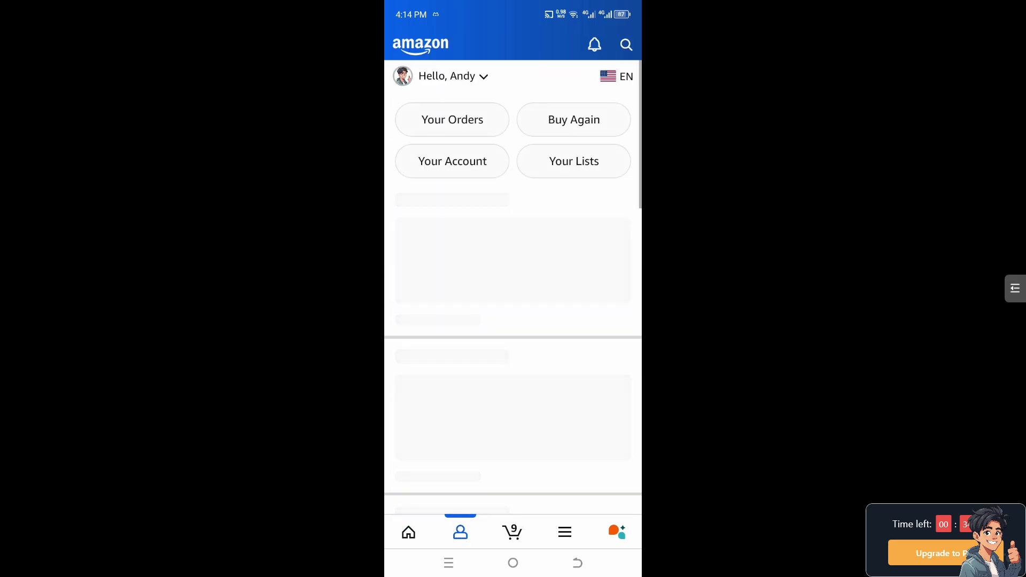
left_click(626, 44)
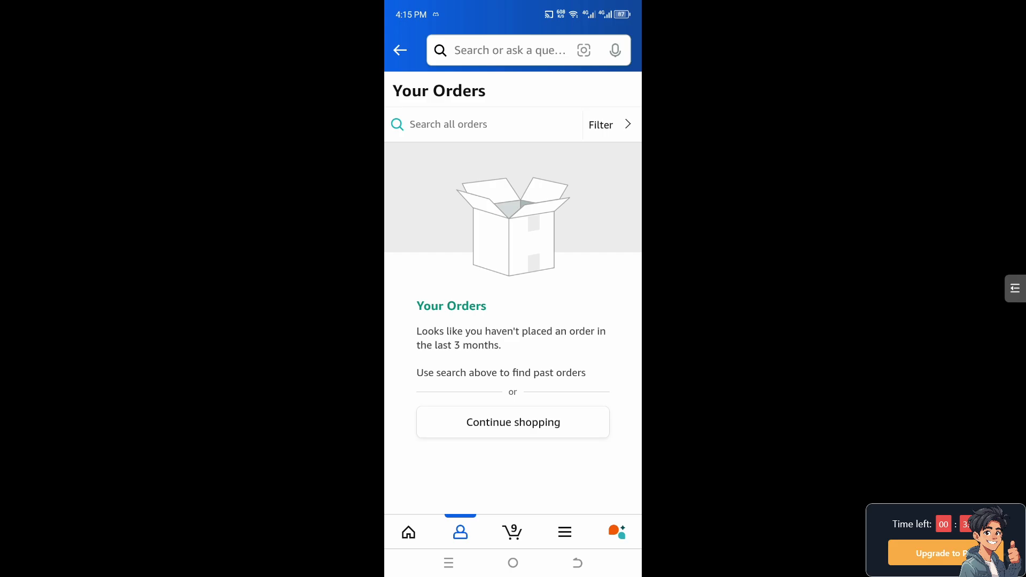
left_click(408, 531)
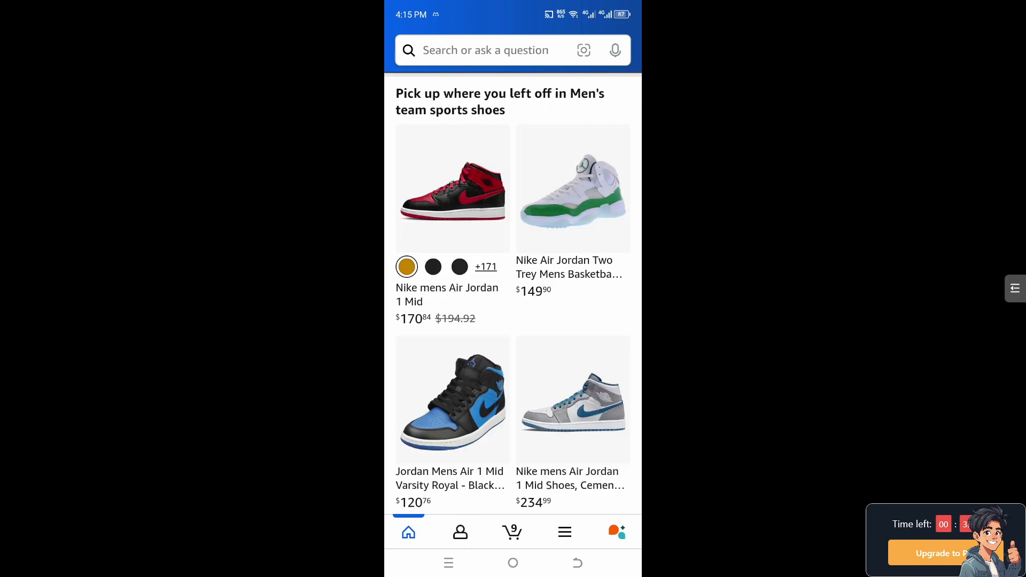